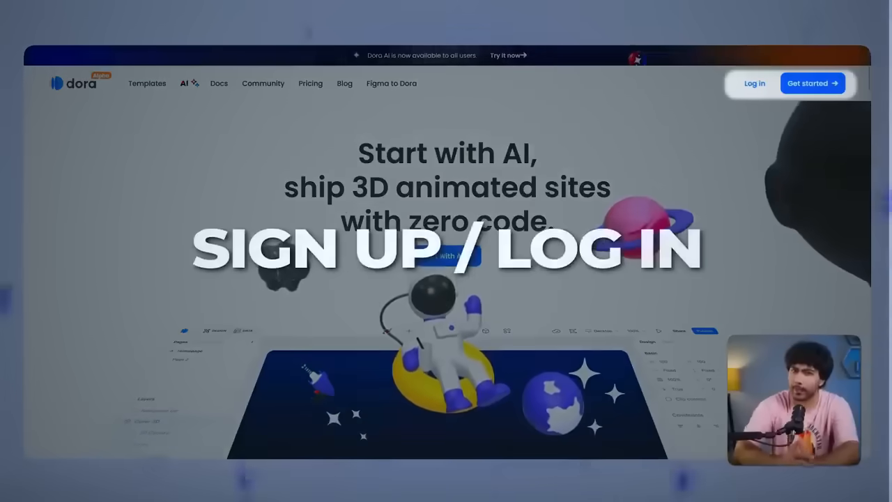
Log in to the Dora account to reach the empty Recents dashboard.
left_click(754, 83)
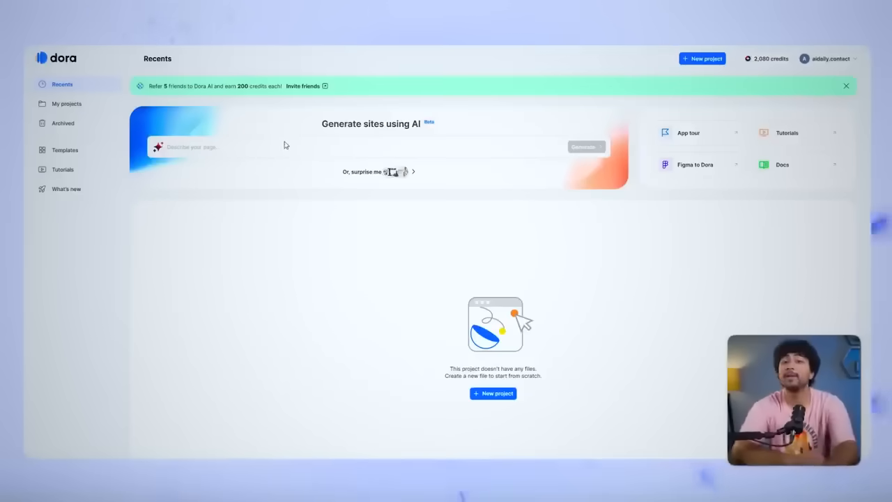
mouse_move(518, 234)
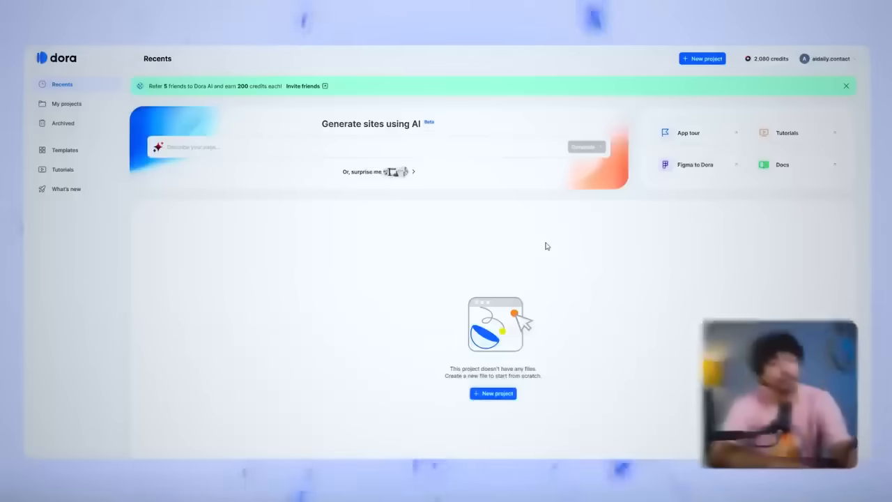
Create a new blank project and name it 'Travel Website Mockup'.
left_click(492, 393)
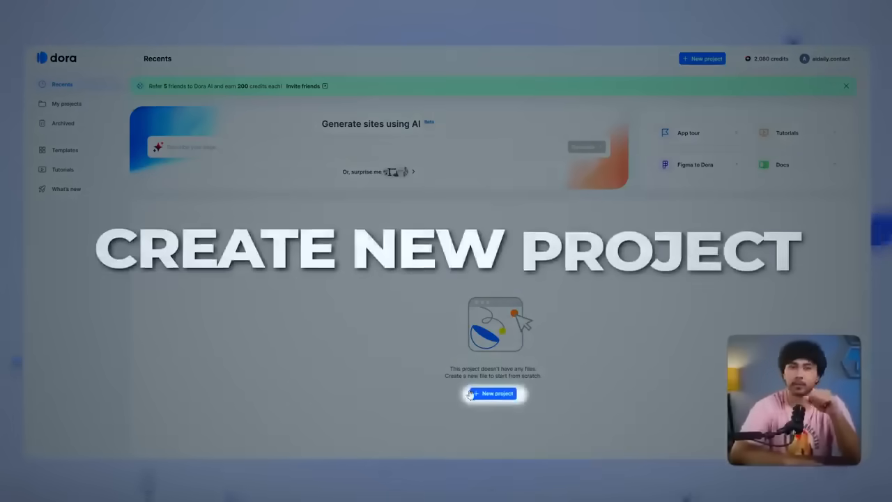
left_click(494, 393)
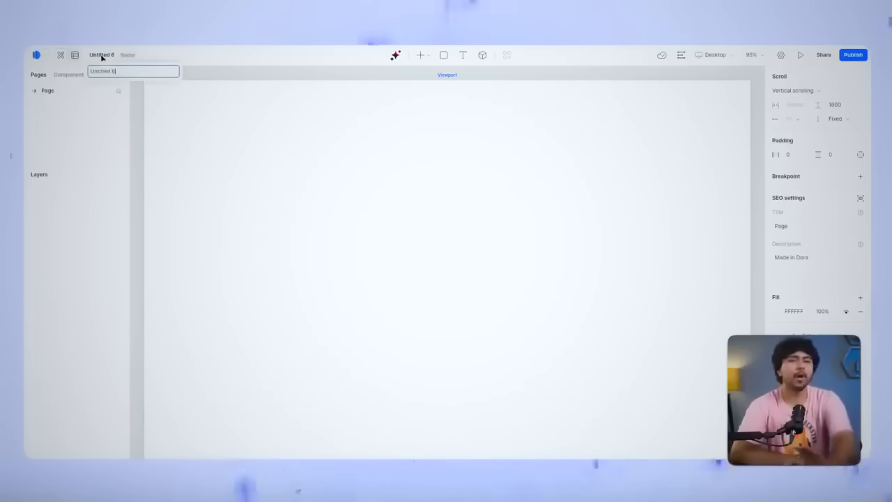
type("Travel Website Mockup")
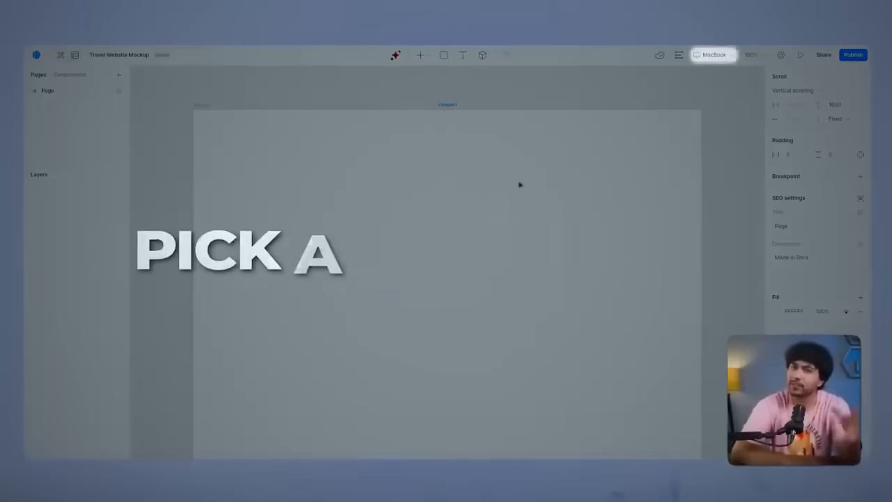
Switch the page preview from the MacBook preset to Desktop 1440×1024.
left_click(713, 54)
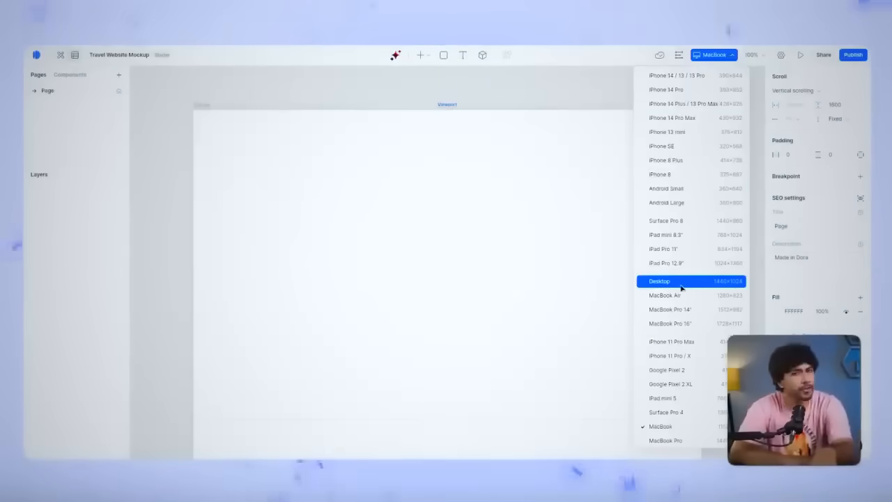
left_click(658, 281)
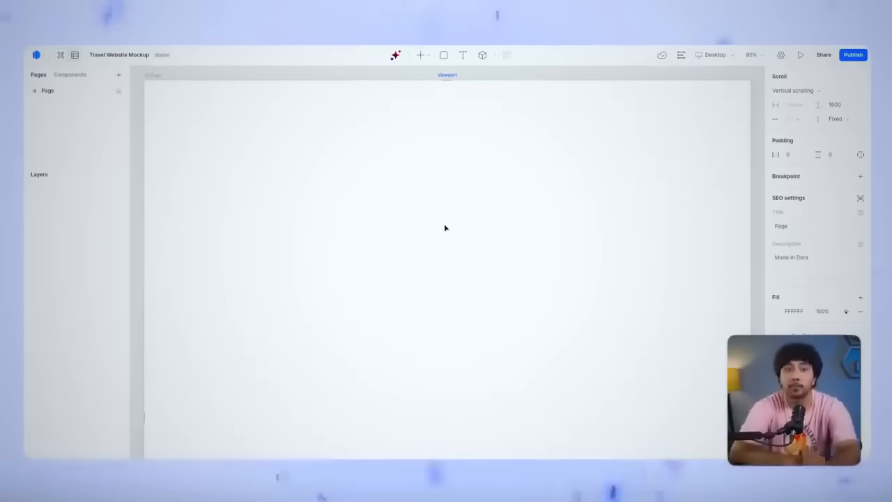
mouse_move(409, 260)
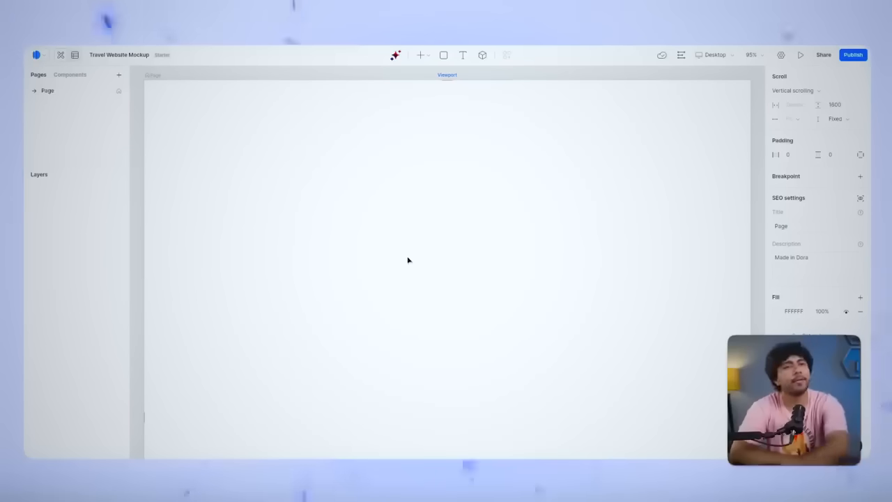
mouse_move(480, 234)
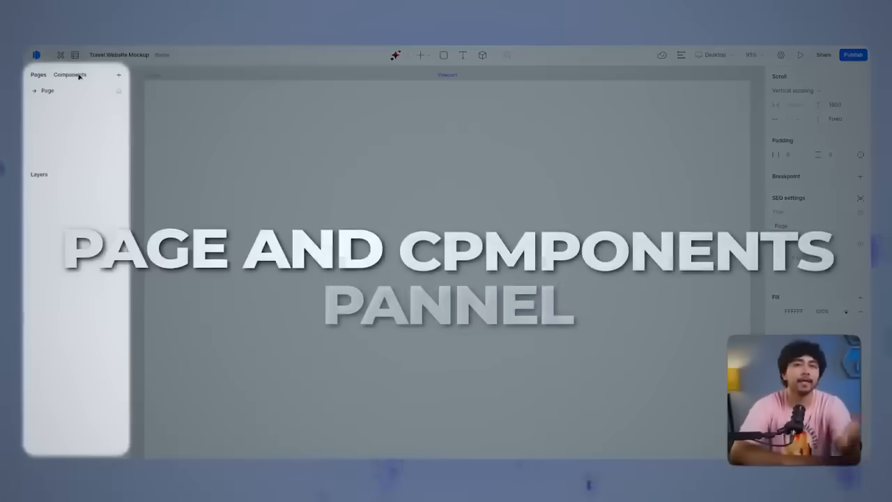
left_click(70, 74)
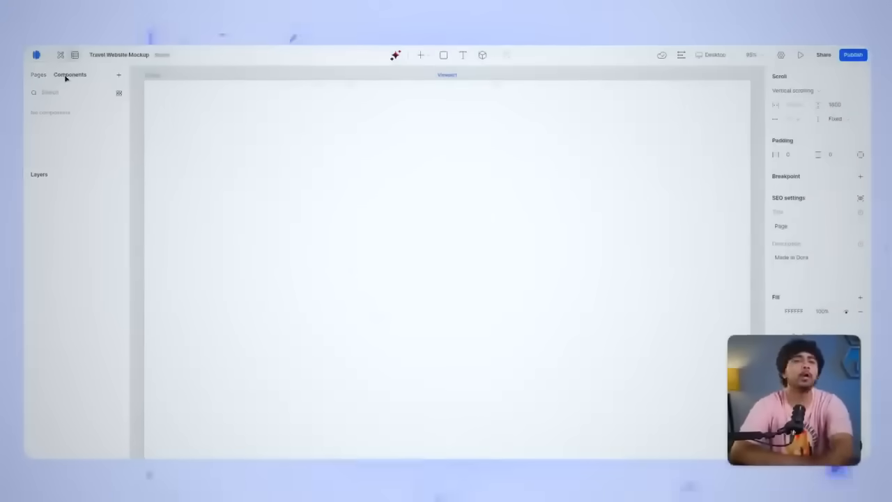
left_click(39, 75)
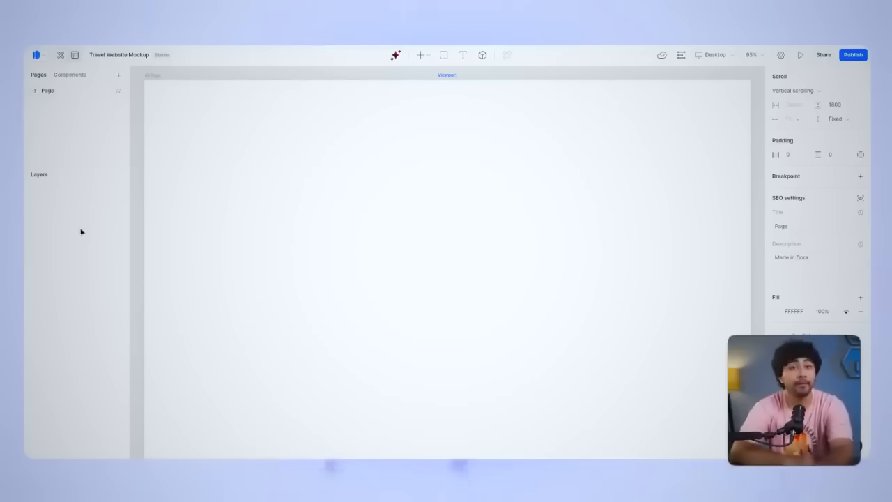
mouse_move(109, 197)
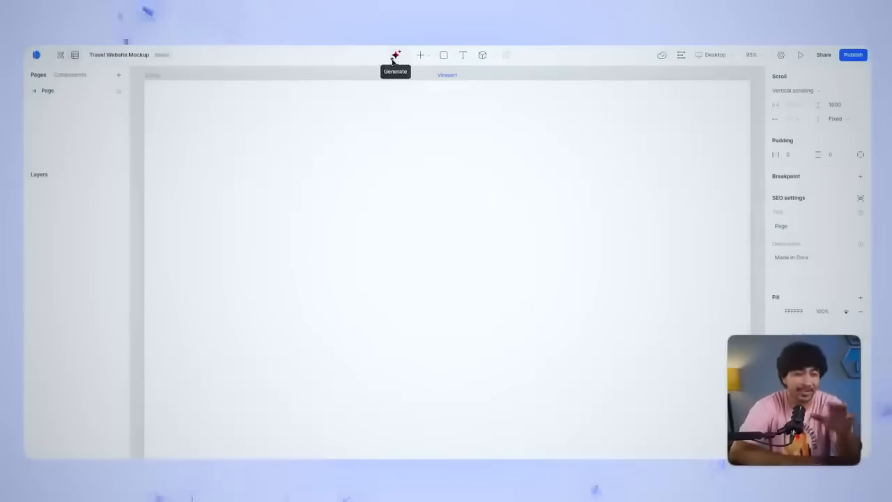
Briefly preview the empty page at iPhone 14 Pro size, then return to Desktop.
left_click(421, 55)
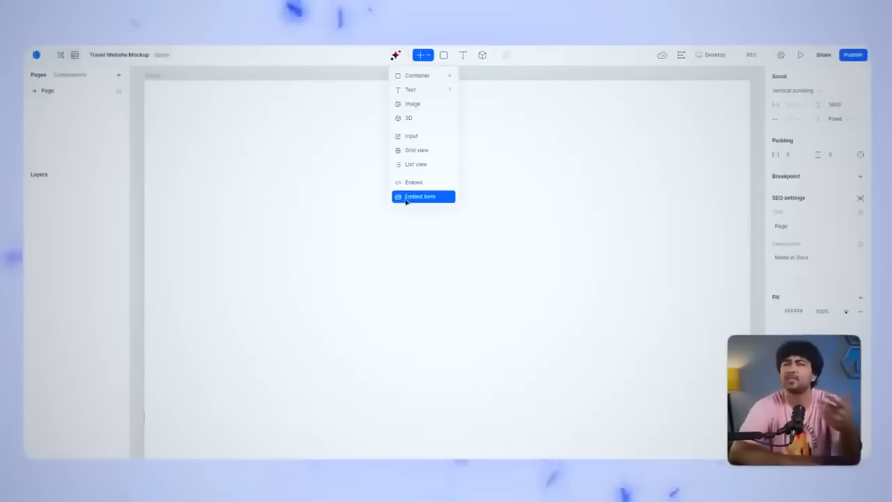
left_click(422, 56)
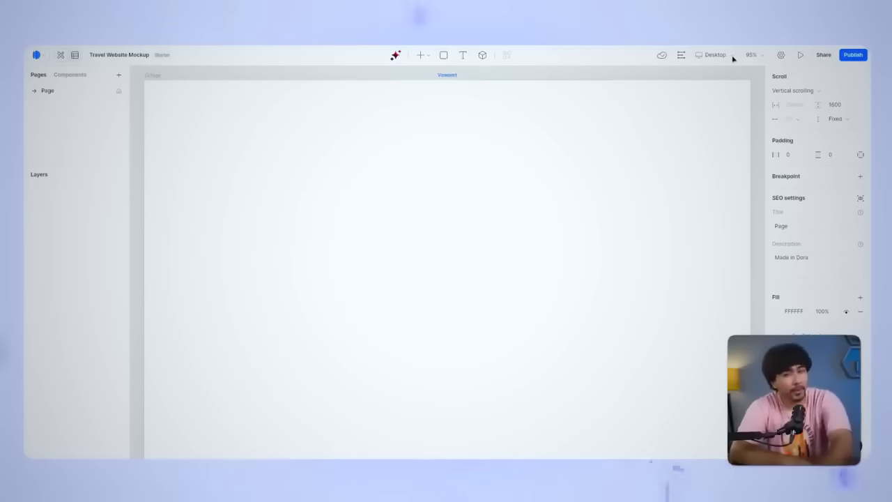
left_click(714, 54)
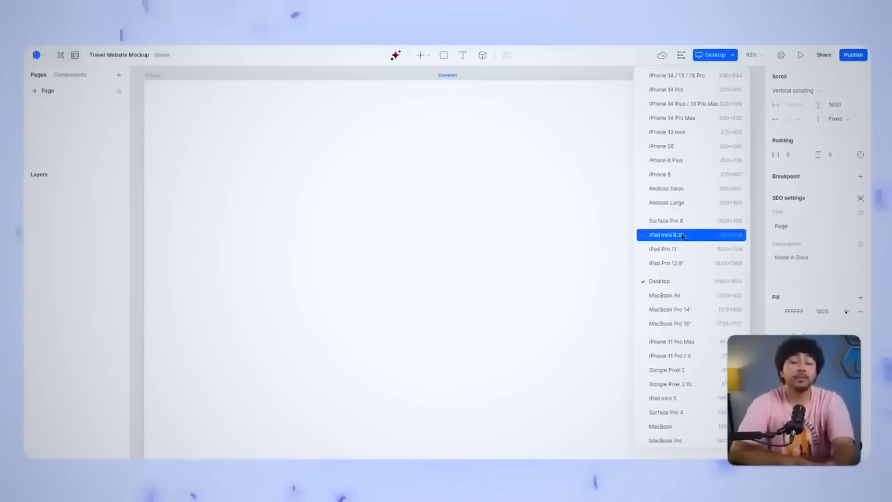
left_click(666, 89)
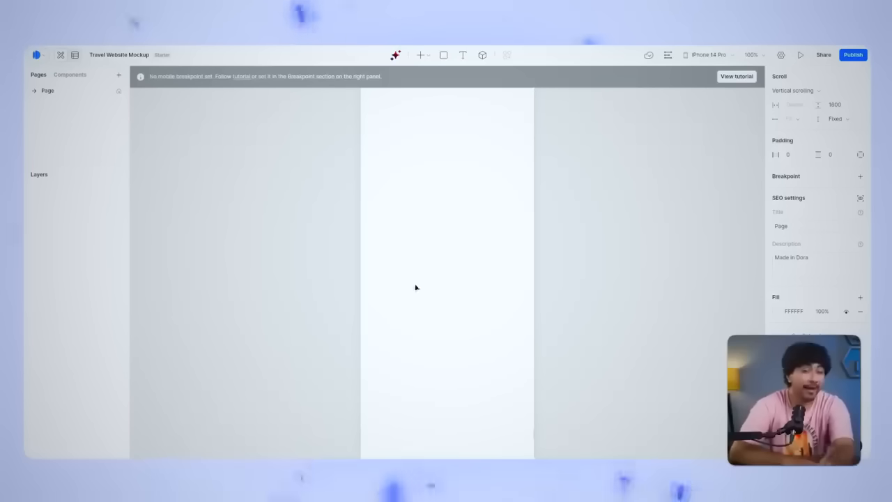
left_click(706, 54)
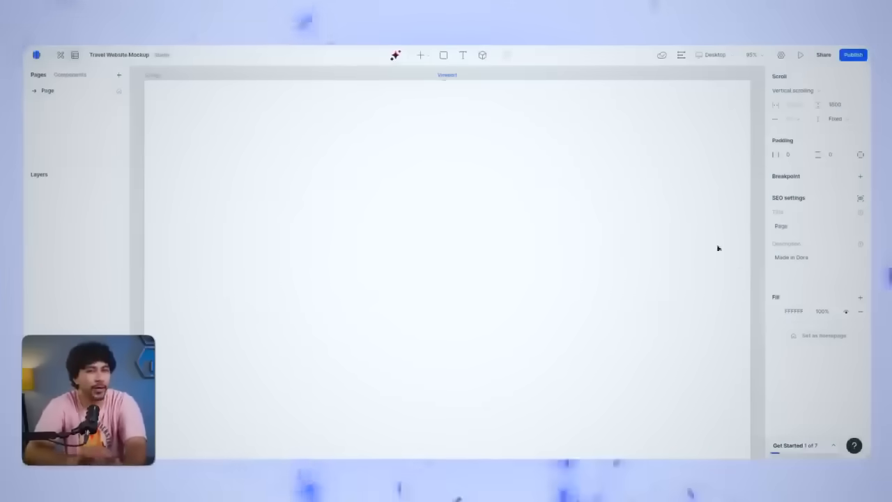
mouse_move(354, 136)
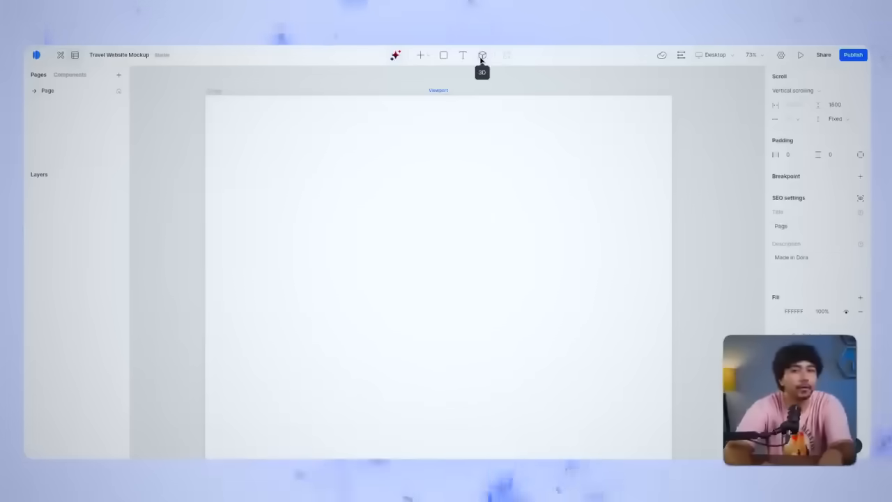
Insert a 3D widget, enlarge it to about 1213×761, and set its width to Fill space.
left_click(419, 54)
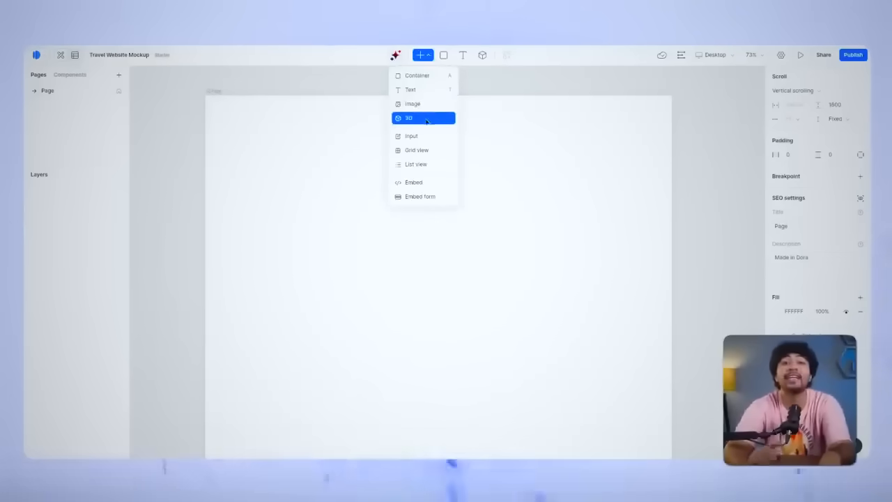
left_click(408, 117)
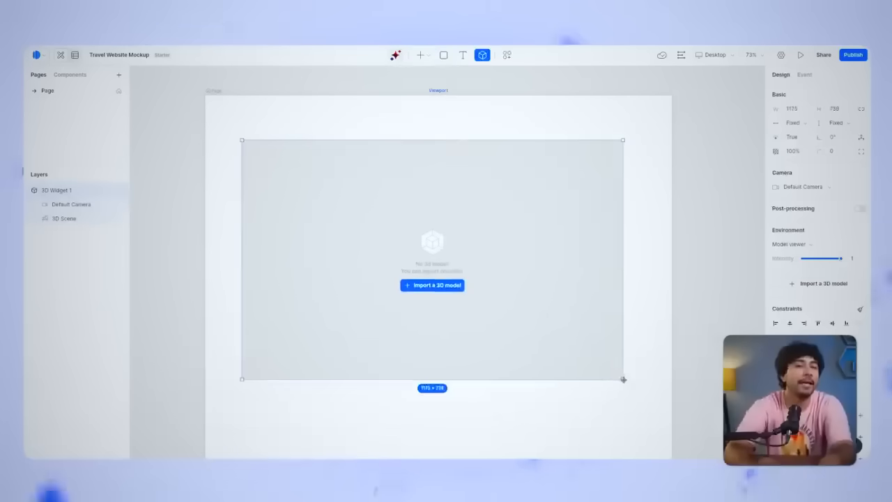
left_click_drag(622, 379, 635, 386)
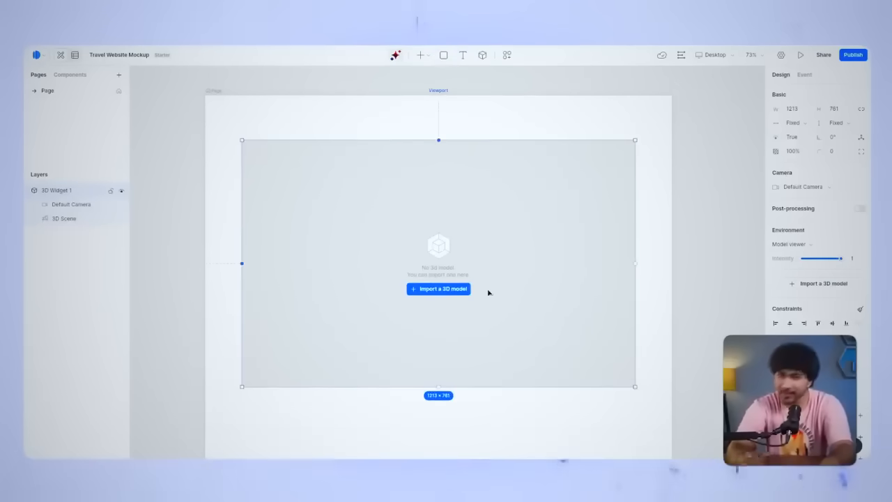
left_click(795, 123)
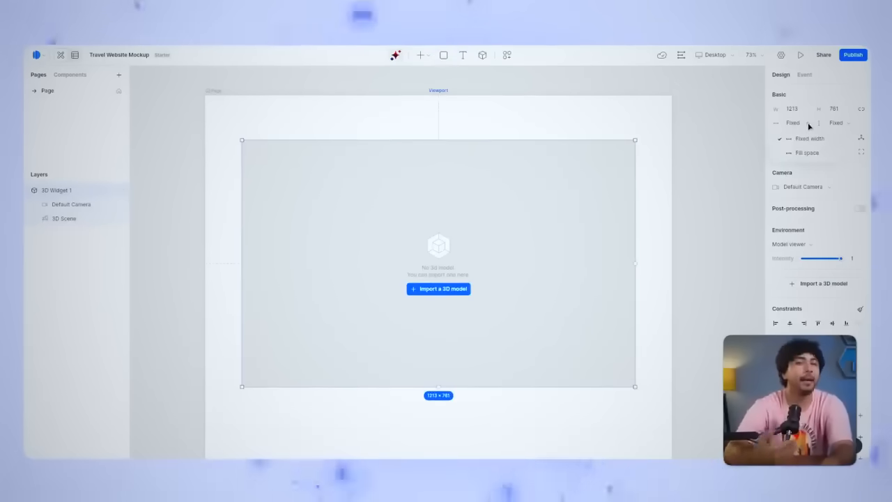
left_click(806, 152)
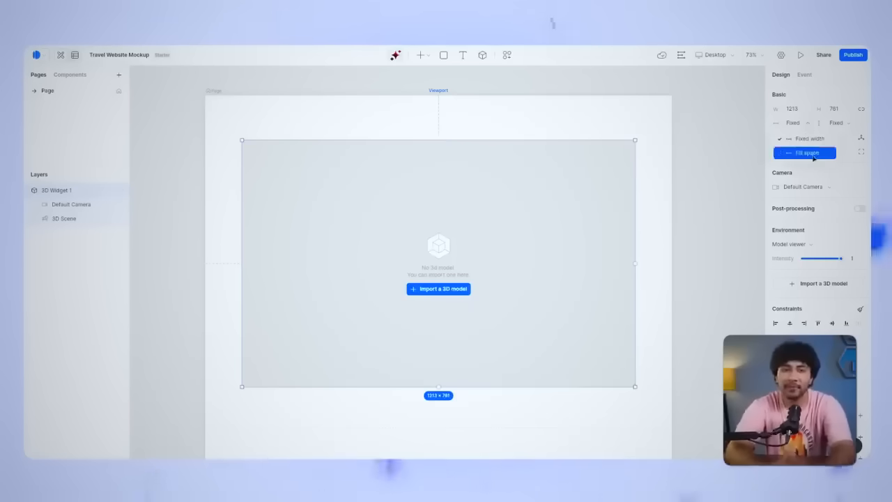
left_click(438, 288)
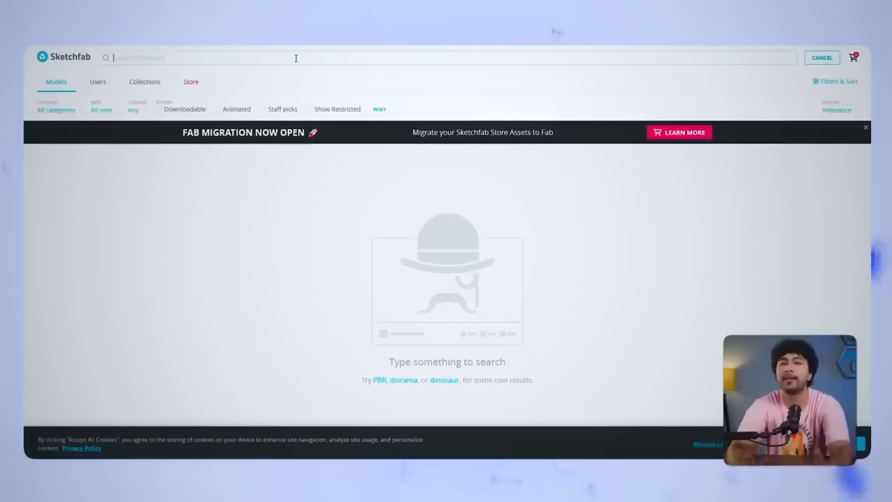
Search Sketchfab for 'globe' and open The world map of Yhilune model.
type("globe")
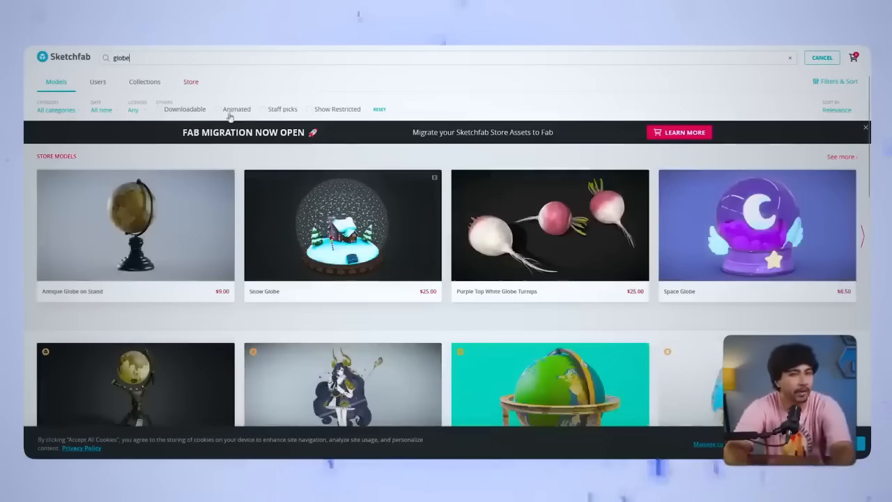
scroll("down", 3)
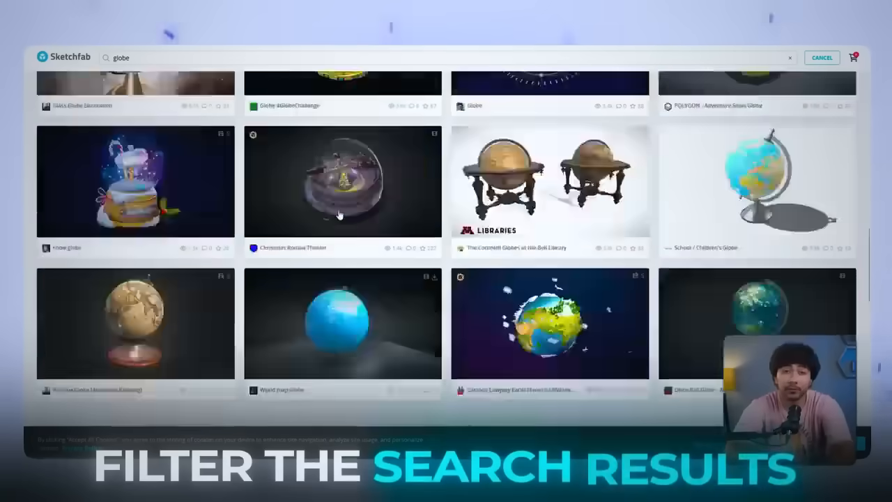
scroll("down", 3)
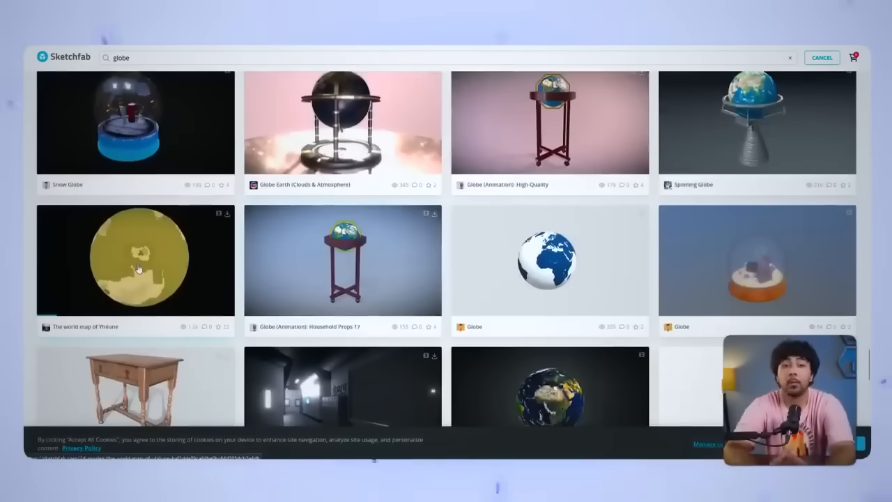
left_click(135, 262)
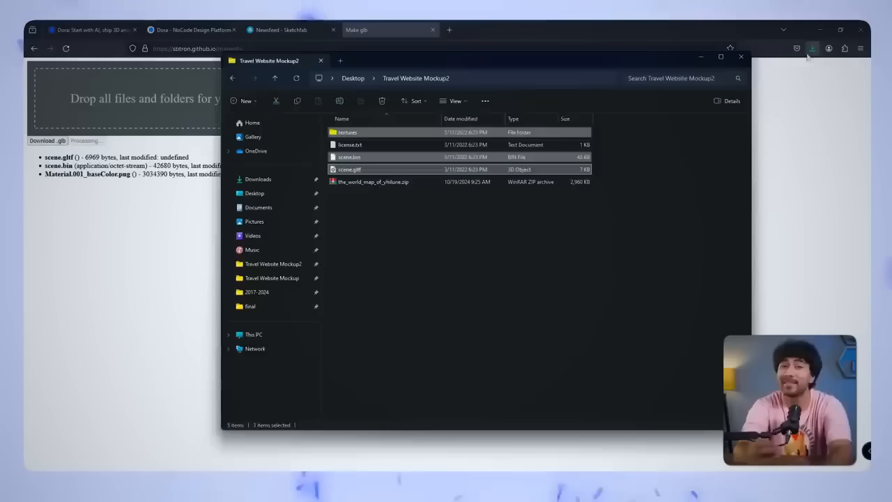
Confirm the converted scene.glb appears in the browser's completed downloads.
left_click(812, 48)
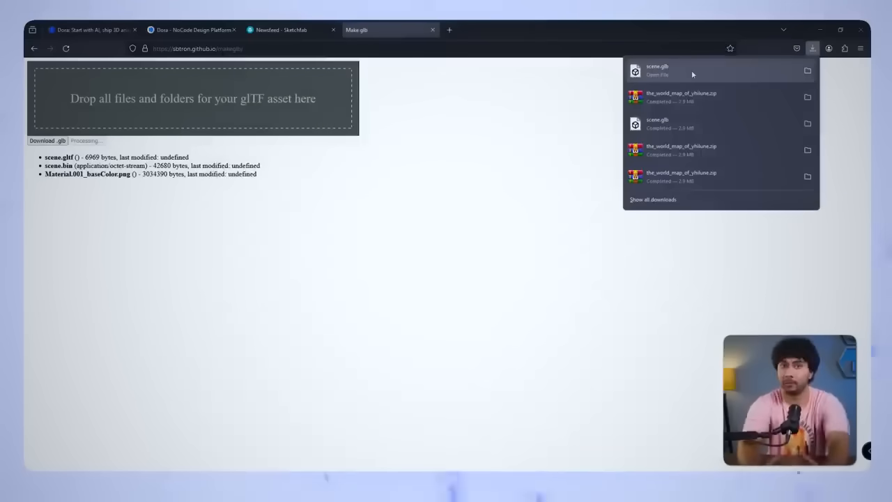
Upload scene.glb into the 3D widget and select the scene's Default Camera.
left_click(192, 30)
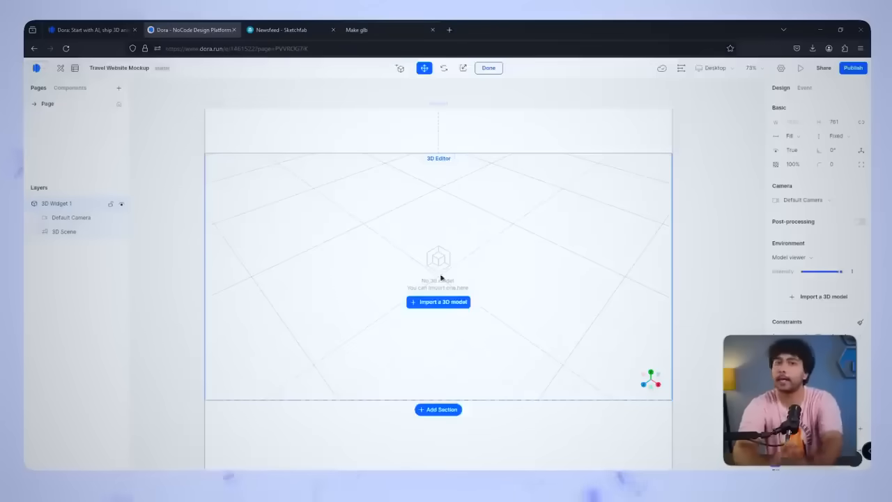
left_click(438, 302)
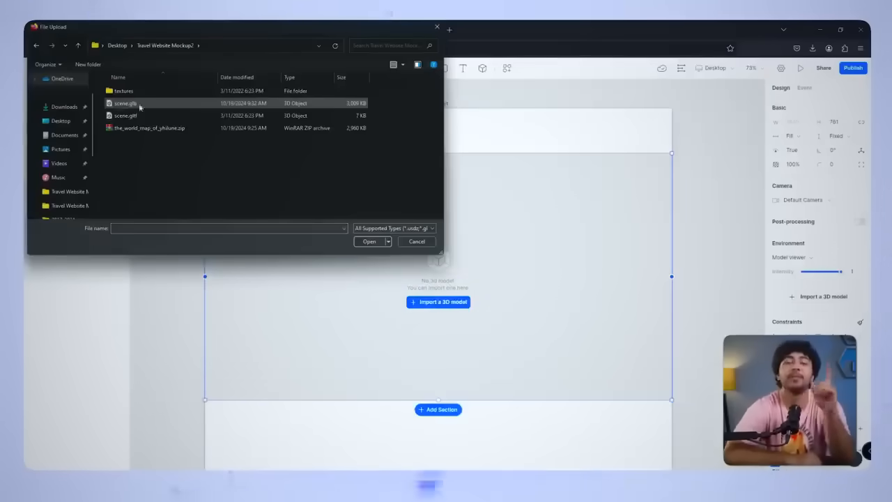
left_click(126, 102)
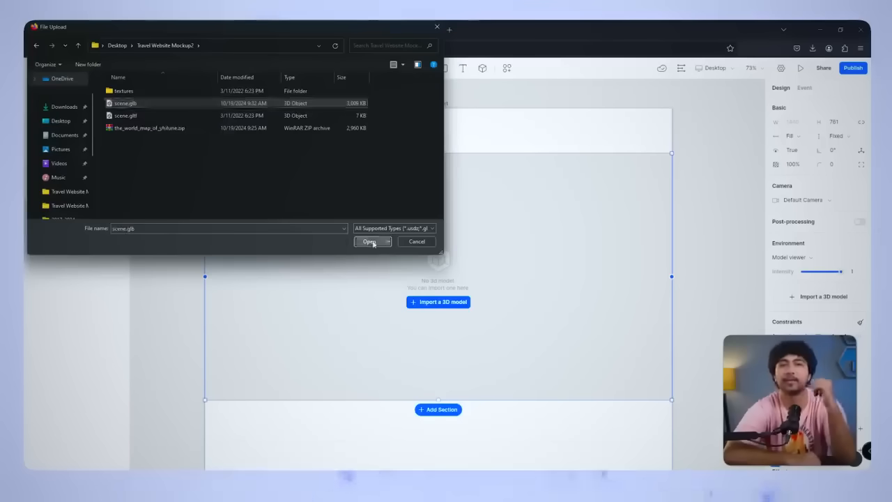
left_click(370, 241)
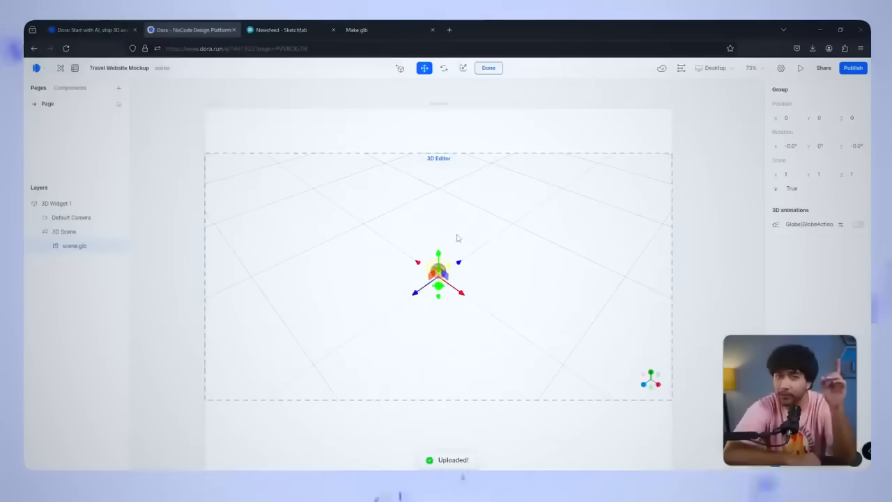
left_click(71, 217)
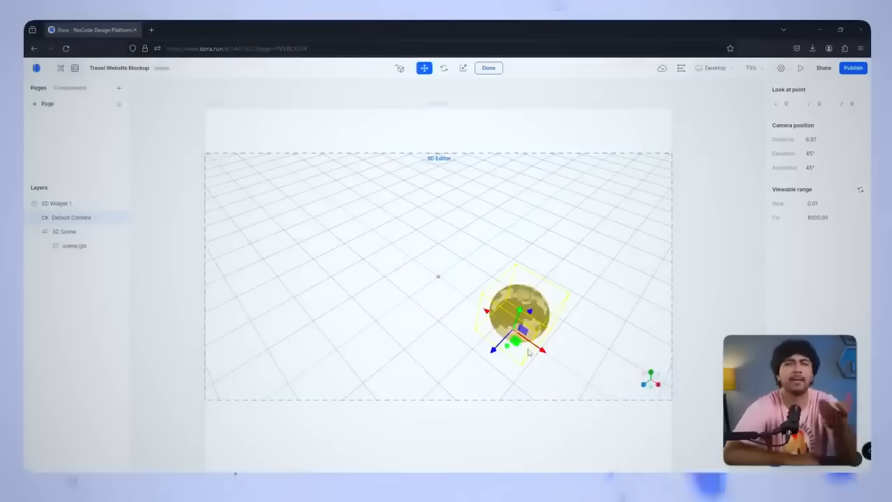
left_click(489, 68)
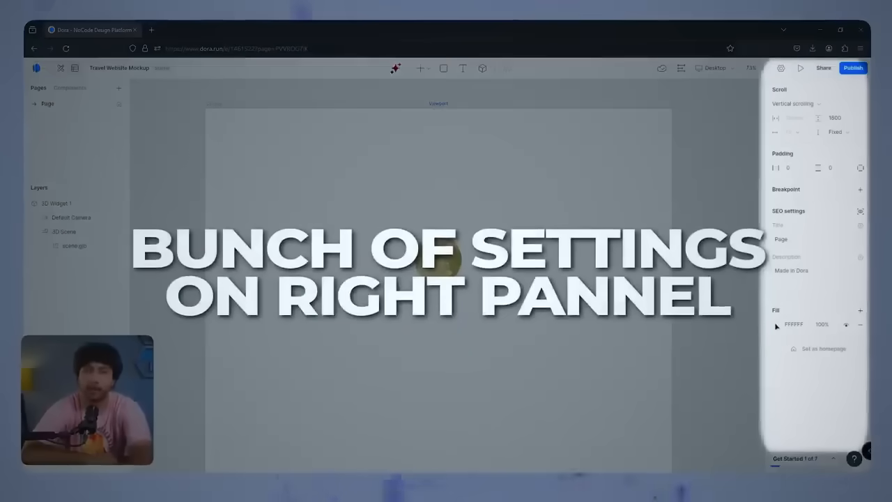
Set the page background fill to the sky blue 00AED5.
left_click(776, 324)
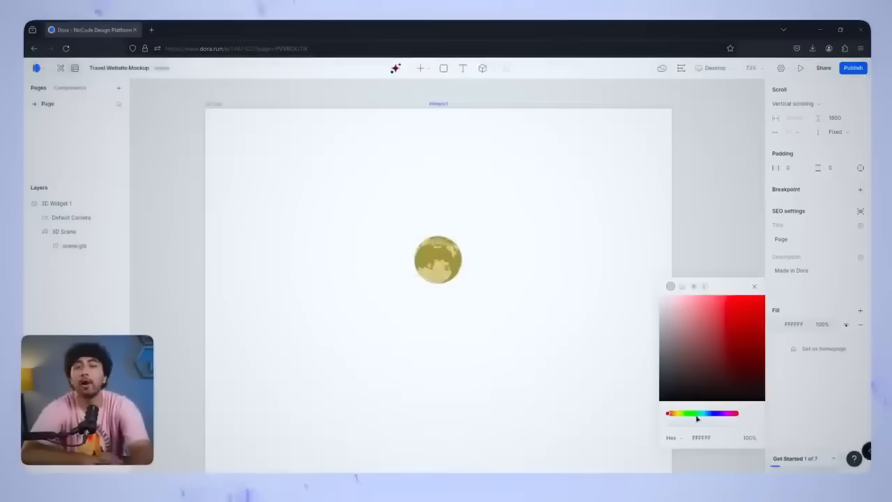
left_click(697, 413)
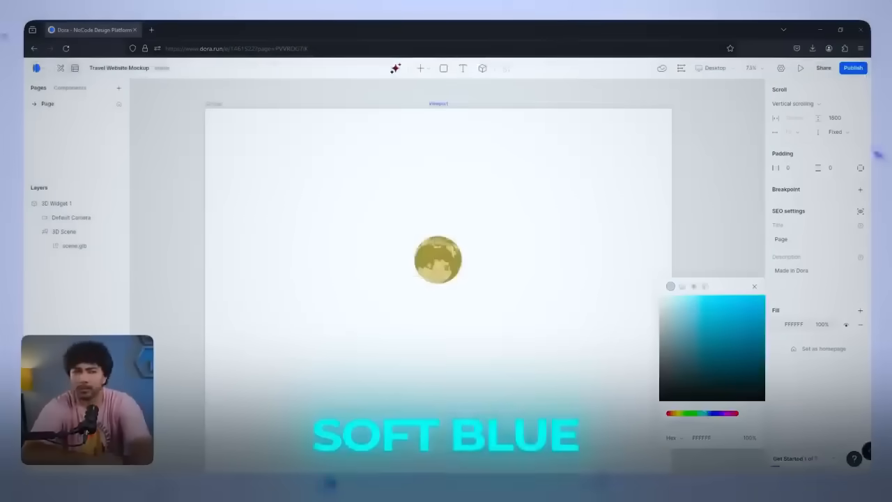
left_click(749, 316)
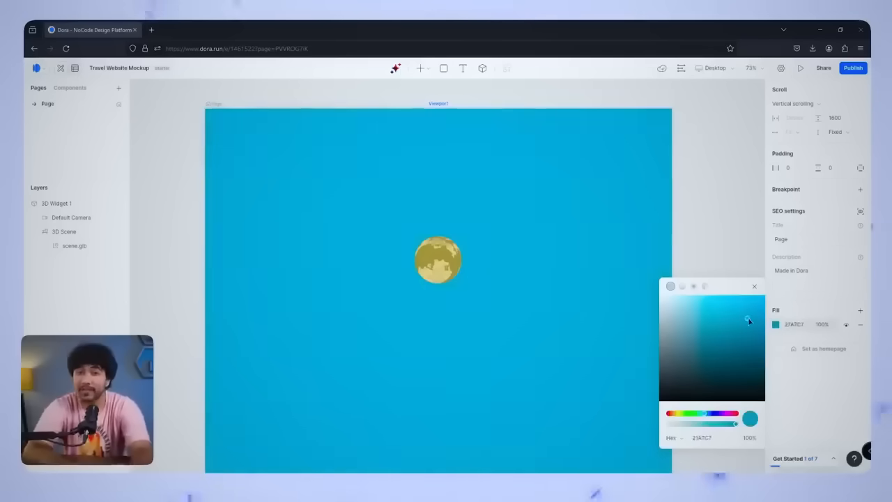
left_click(749, 321)
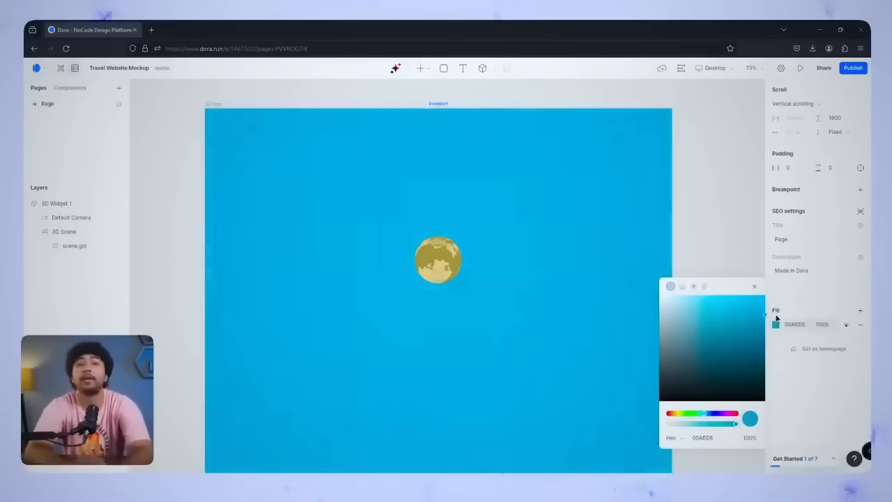
left_click(721, 311)
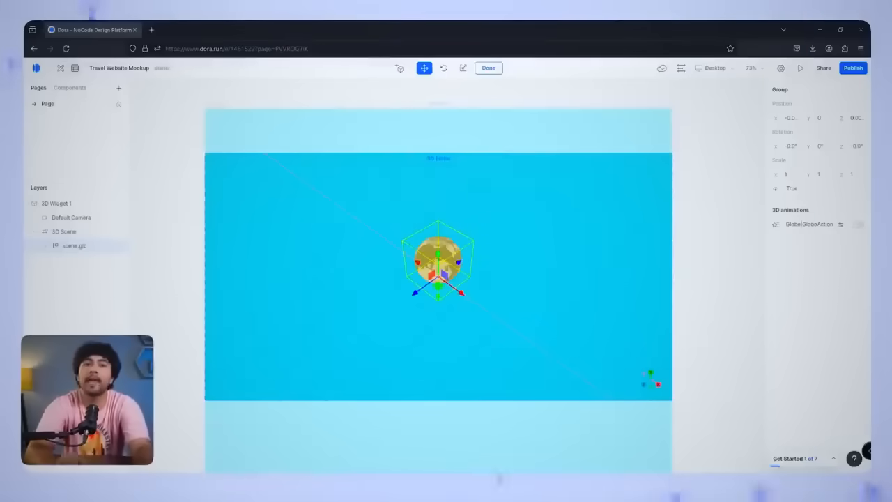
Enable the looping Globe|GlobeAction animation and lower the camera elevation to 0°.
left_click(858, 224)
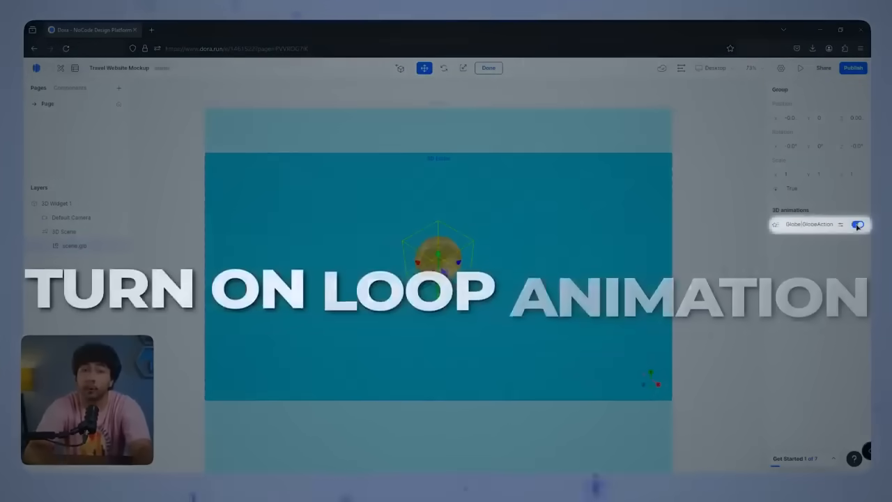
left_click(858, 223)
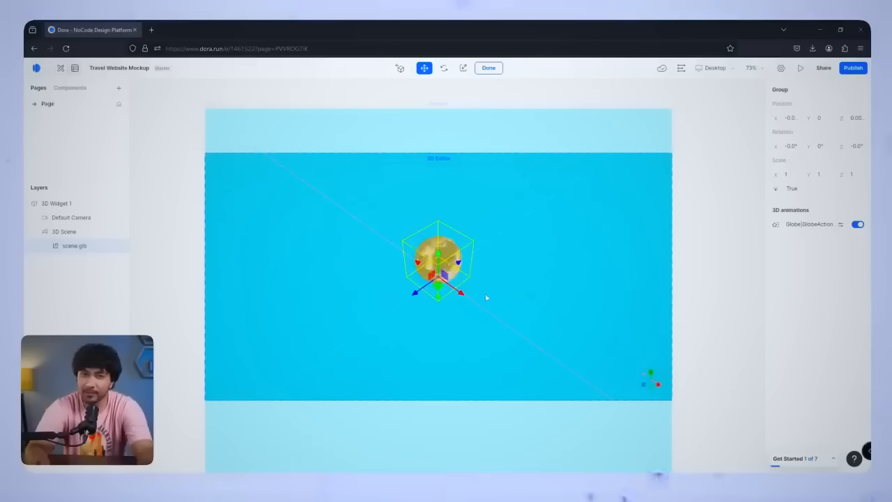
left_click(71, 216)
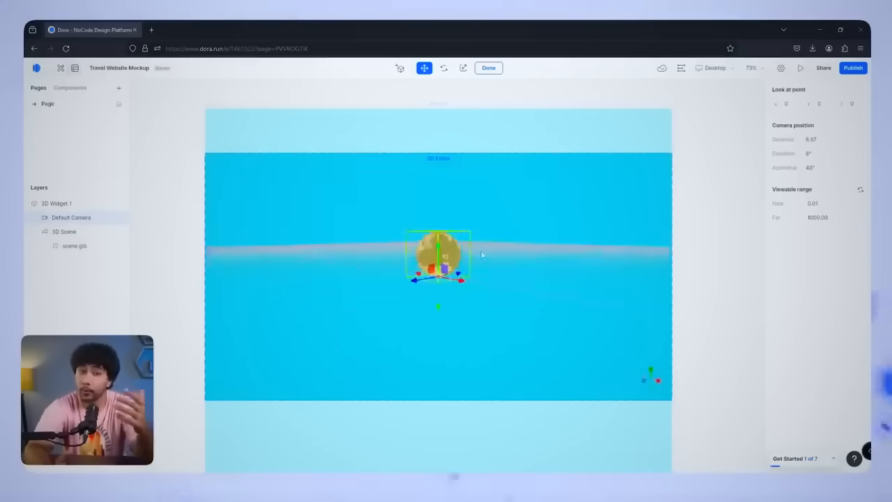
left_click_drag(437, 255, 519, 286)
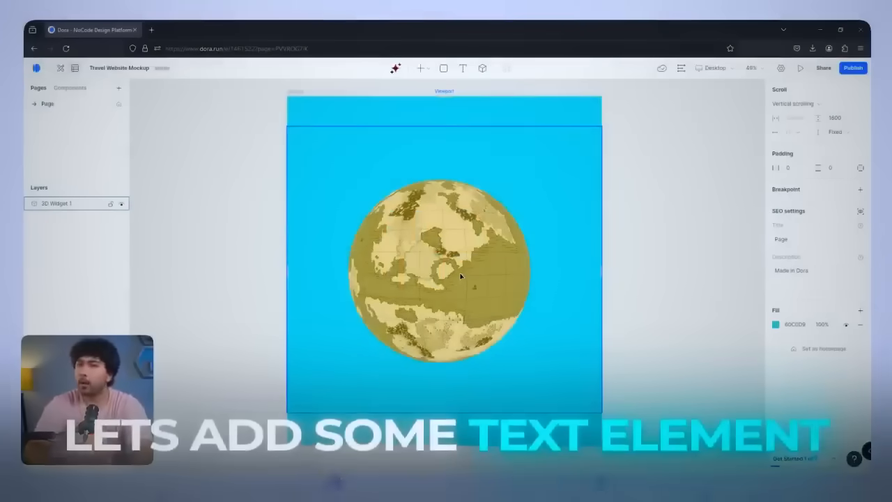
Add a white Roboto Black size-80 'DISCOVER THE WORLD WITH US' headline centred on the globe.
left_click(463, 68)
type("DISCOVER THE WORLD WITH US")
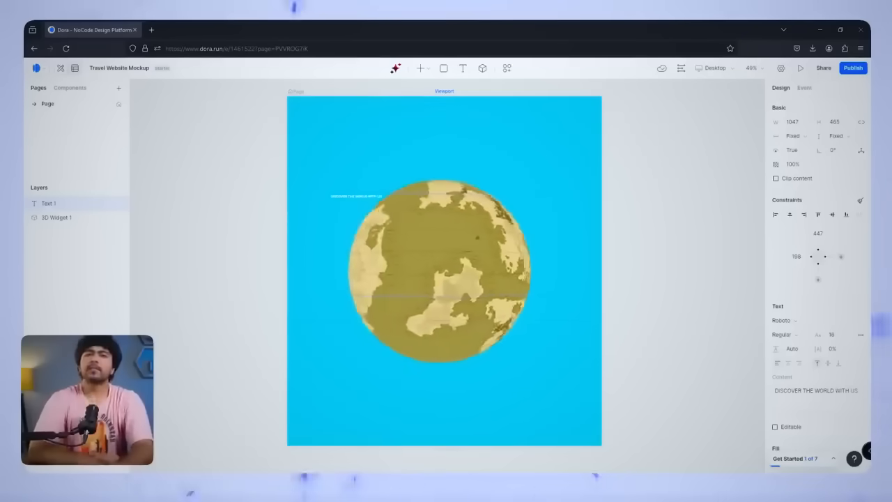
left_click(782, 320)
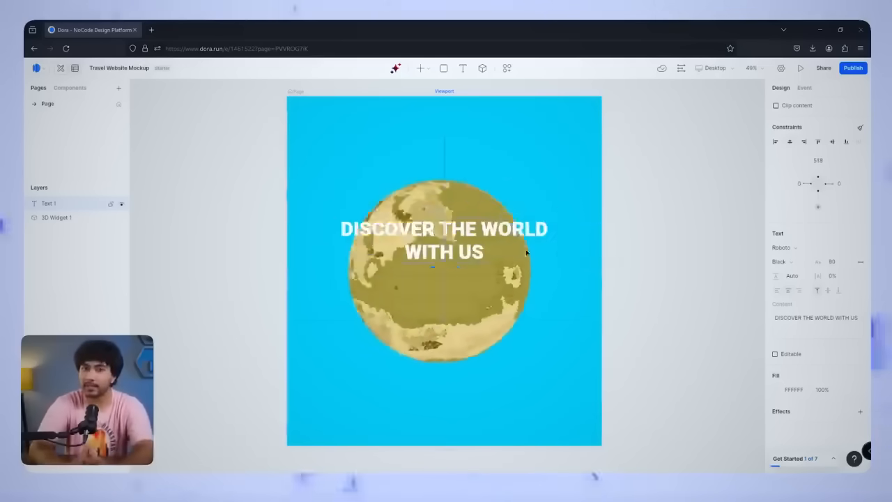
left_click(463, 68)
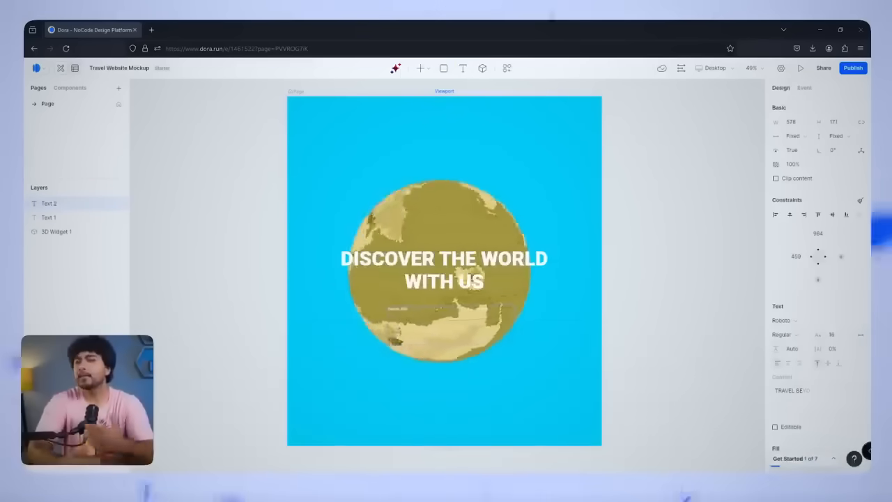
Enlarge the 'TRAVEL BEYOND BOUNDARIES' subheading text box below the headline.
left_click(432, 309)
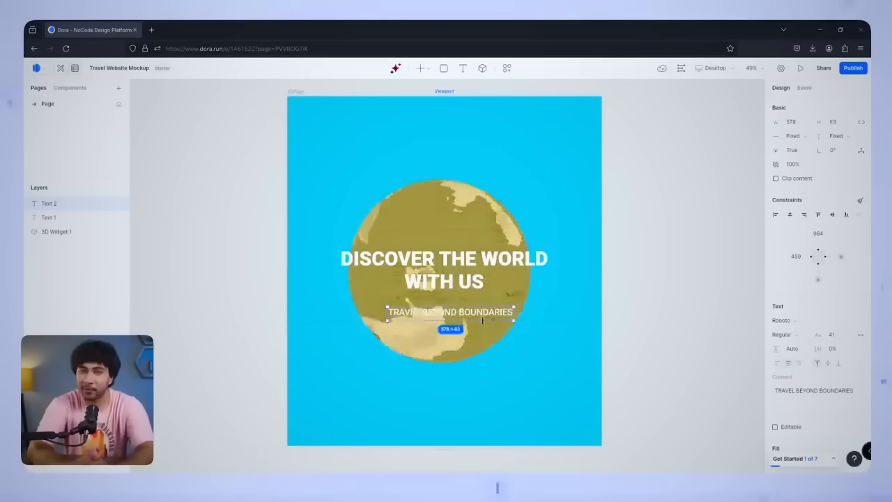
scroll("up", 3)
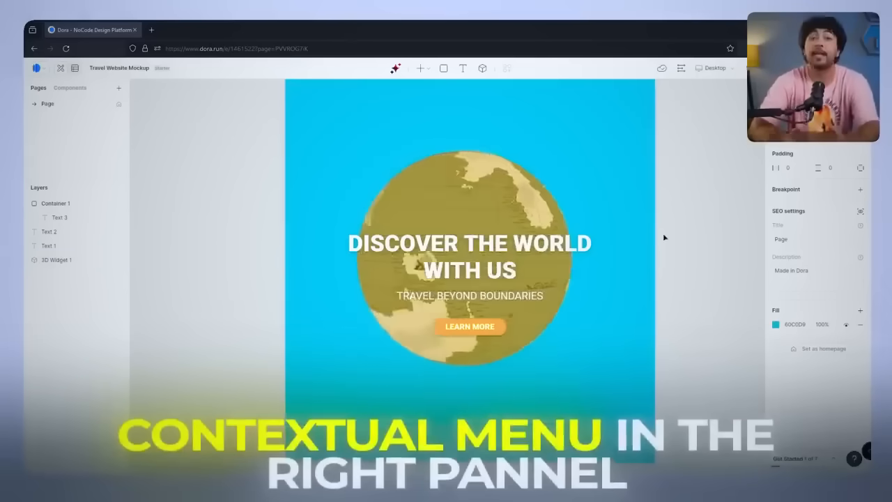
Add a Scroll Y driver to 3D Widget 1, keyframe the globe, and preview the rotation.
left_click(681, 67)
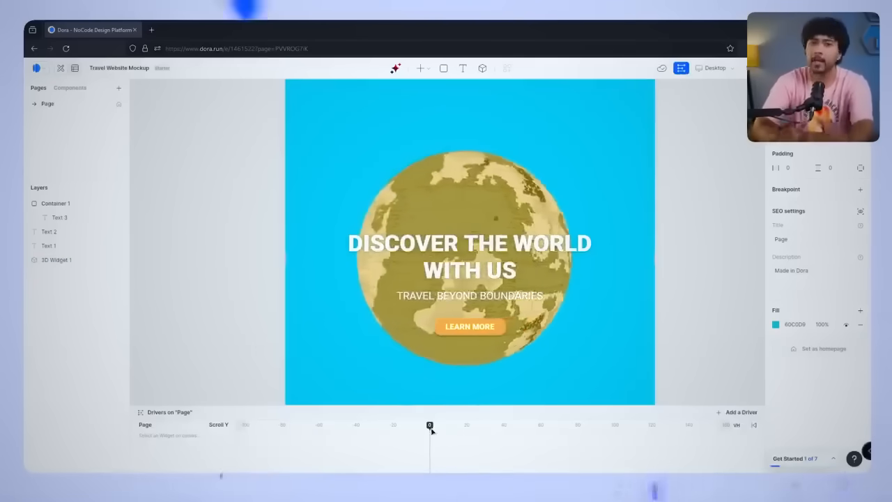
left_click(57, 259)
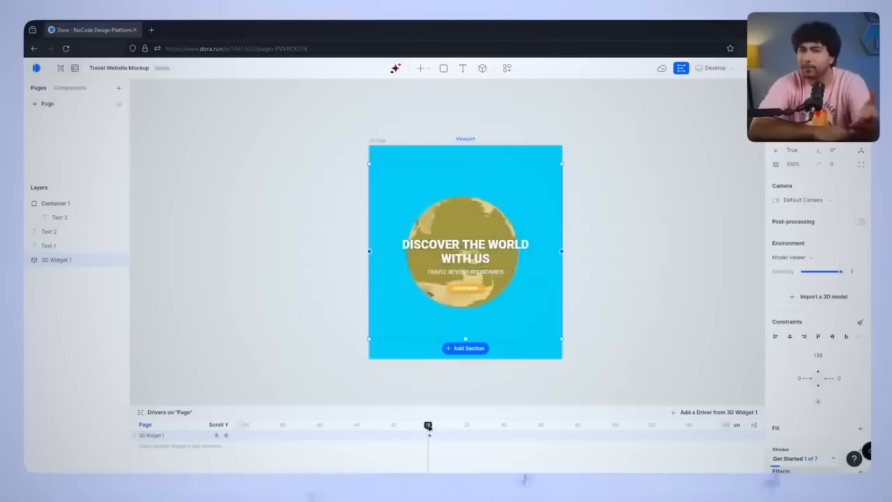
left_click_drag(428, 425, 507, 425)
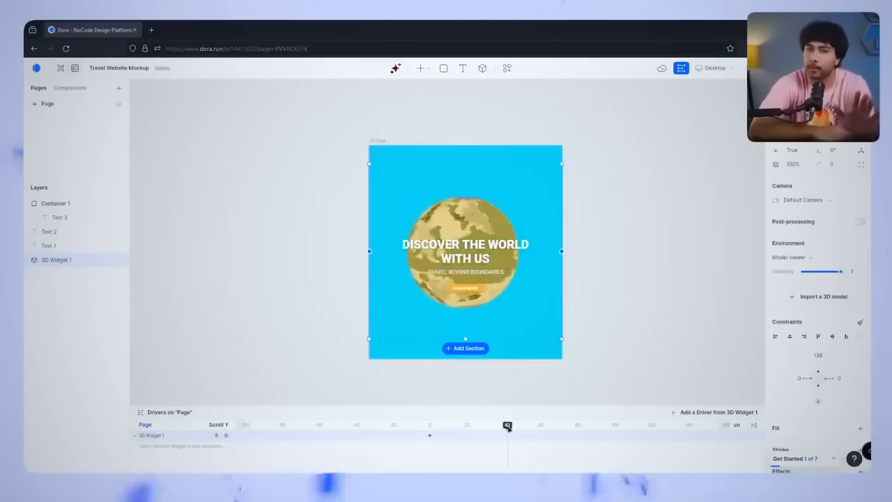
left_click_drag(507, 425, 534, 424)
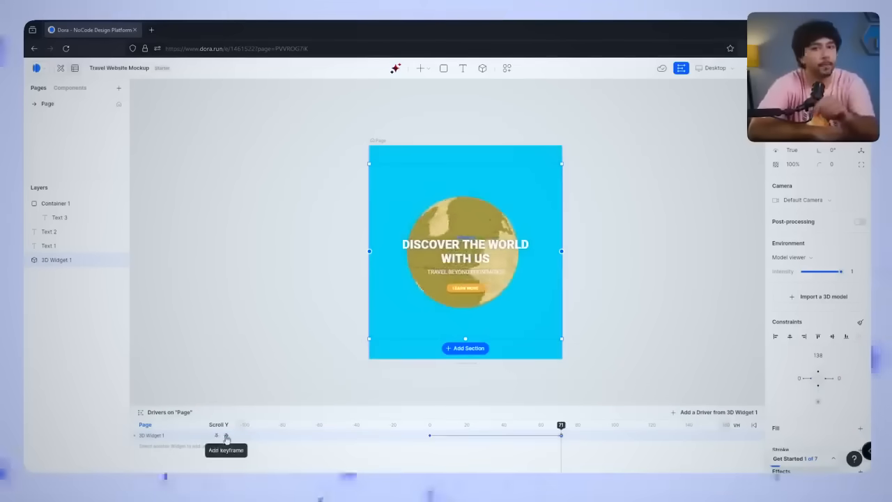
left_click(226, 435)
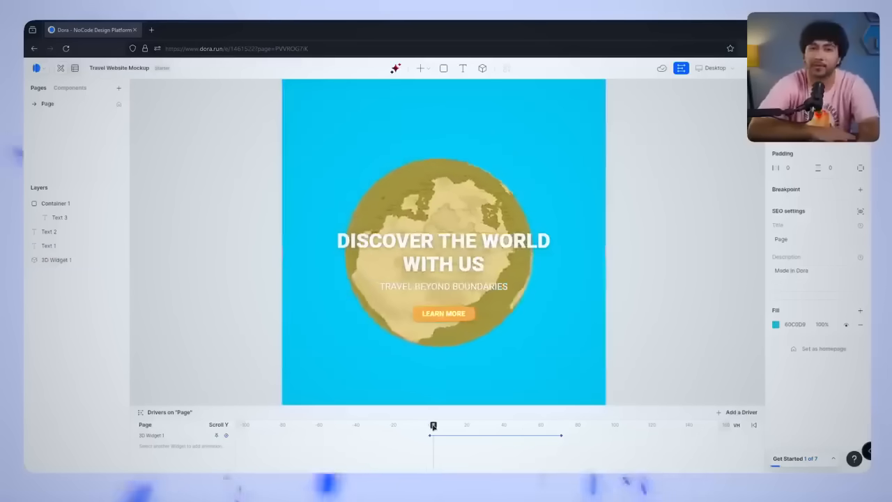
left_click_drag(433, 425, 519, 425)
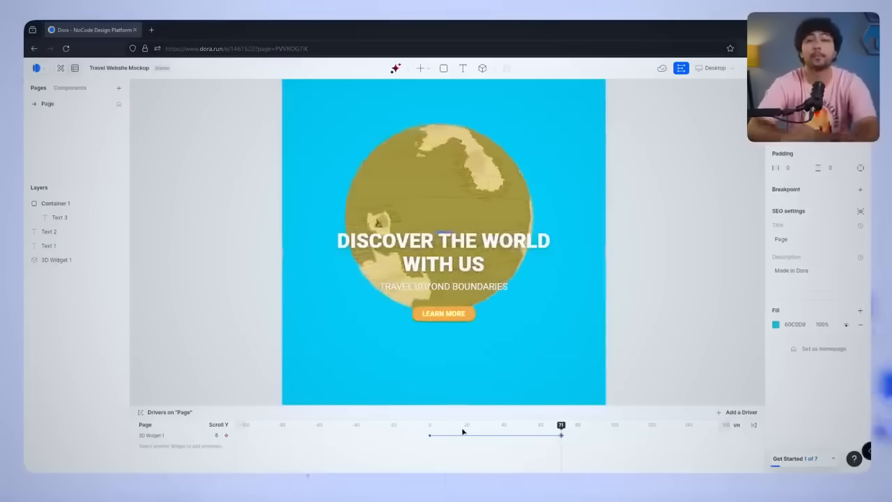
left_click(443, 251)
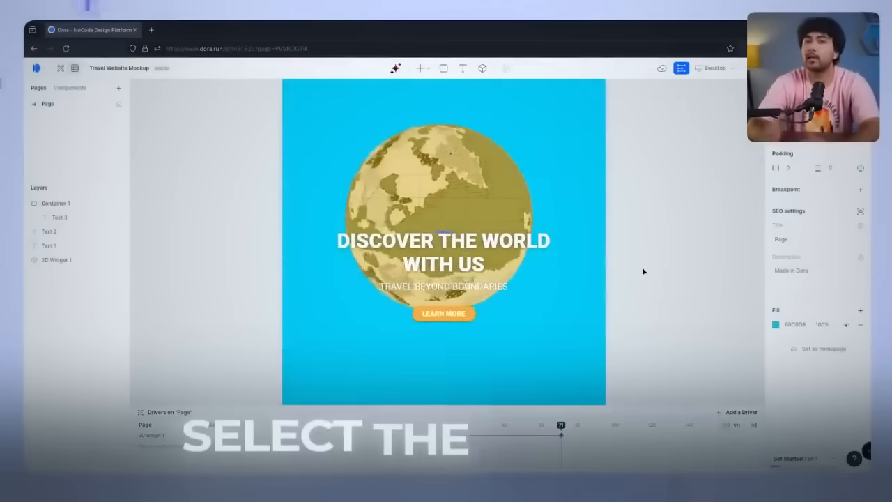
Select Text 1 and keyframe the headline and LEARN MORE button for scrolling.
left_click(443, 251)
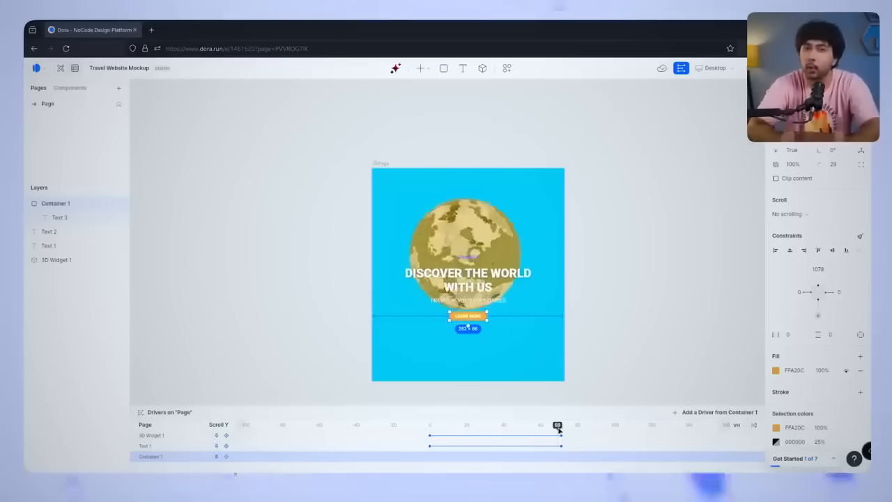
left_click_drag(557, 425, 430, 426)
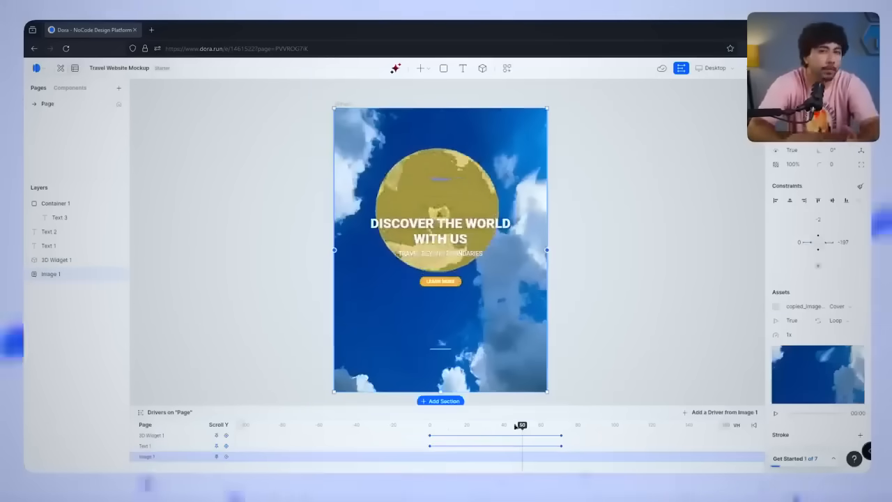
Move the Scroll Y playhead and set keyframes for the sky image and headline.
left_click_drag(521, 425, 488, 425)
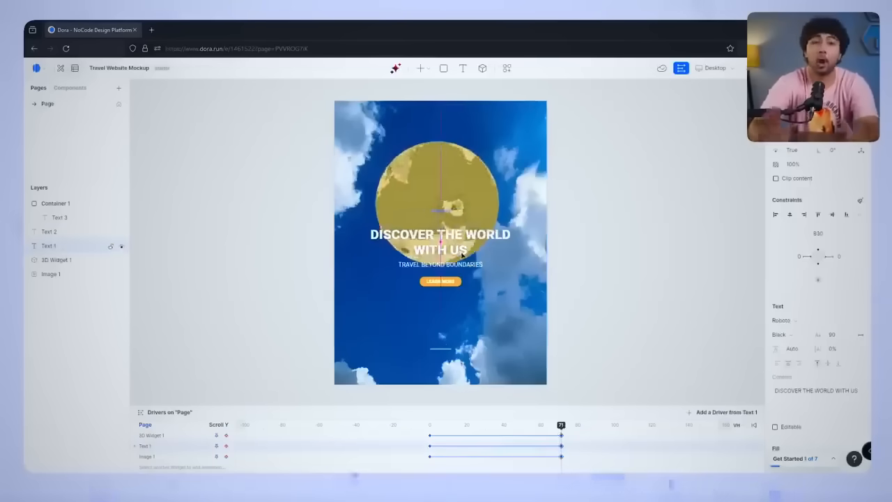
left_click_drag(561, 424, 527, 424)
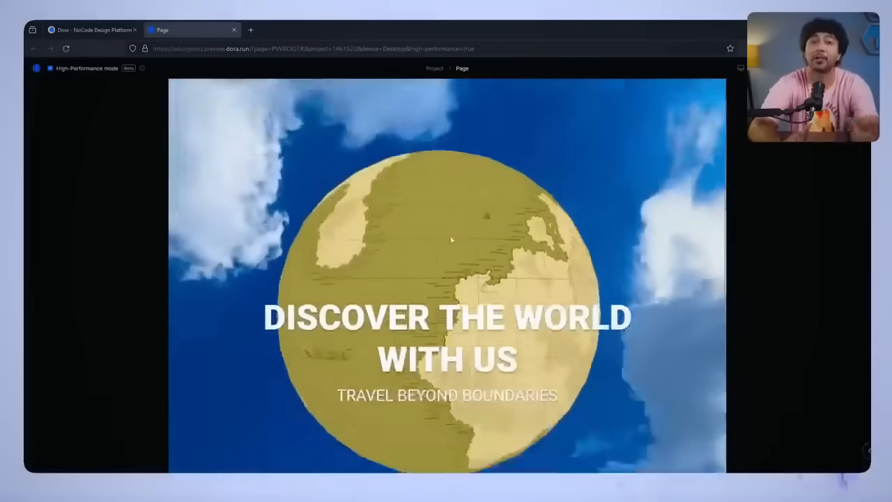
Scroll the browser preview to check the globe and headline parallax.
scroll("down", 3)
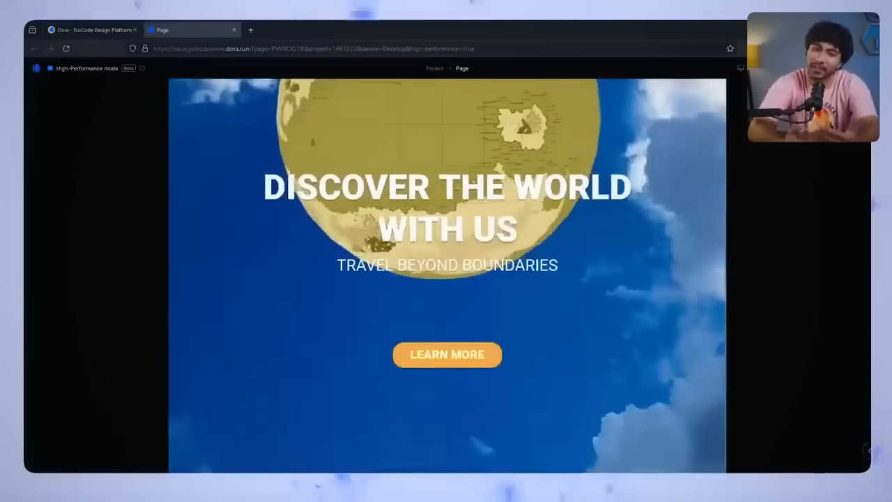